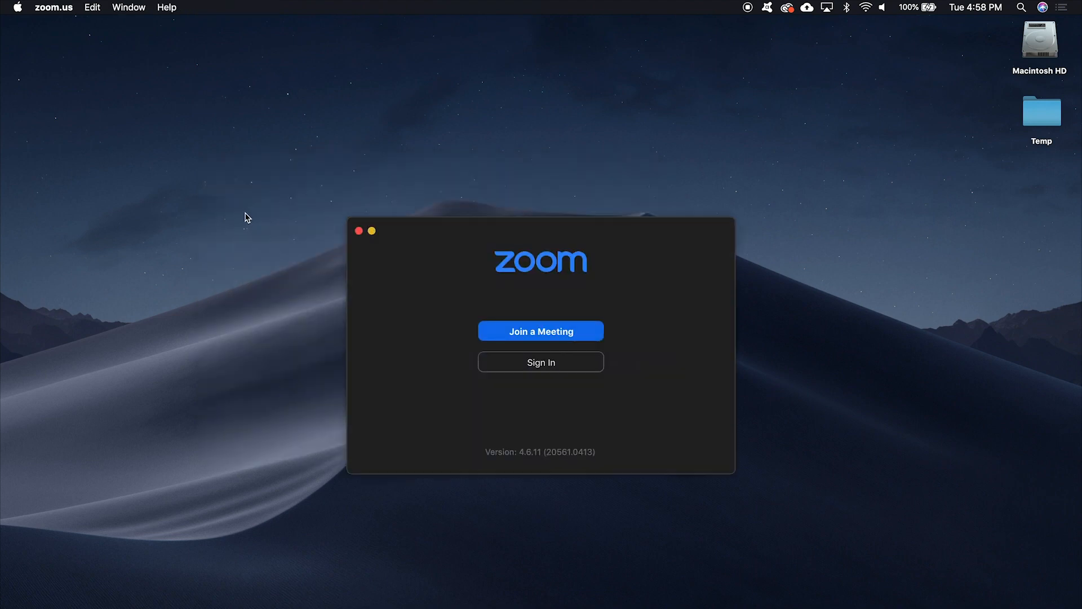
{"action": "mouse_move", "coordinate": [422, 233]}
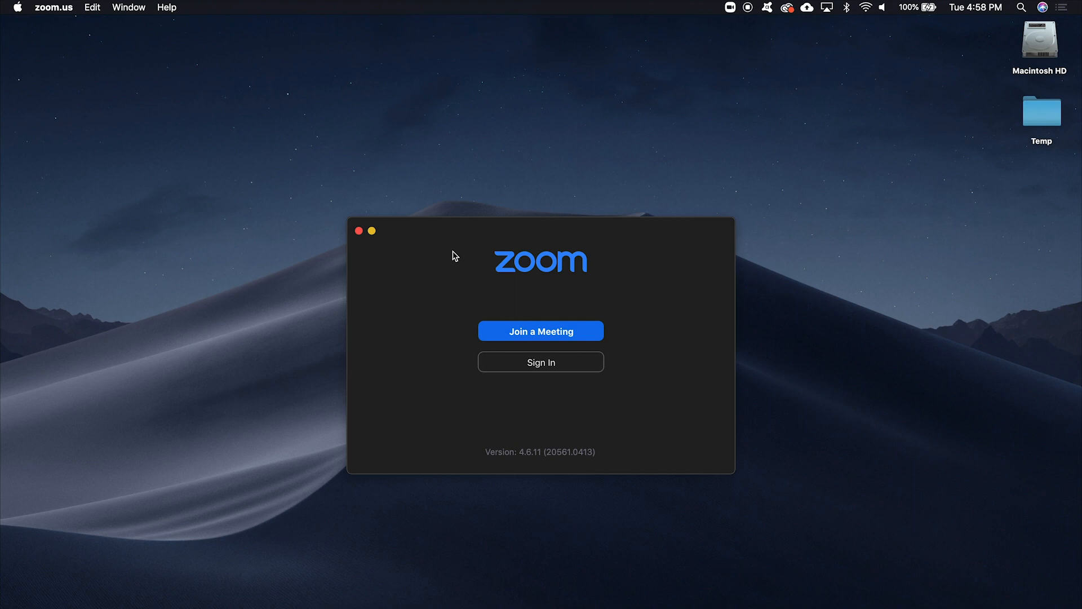
- Open Zoom Preferences on the Virtual Background page
{"action": "left_click", "coordinate": [53, 6]}
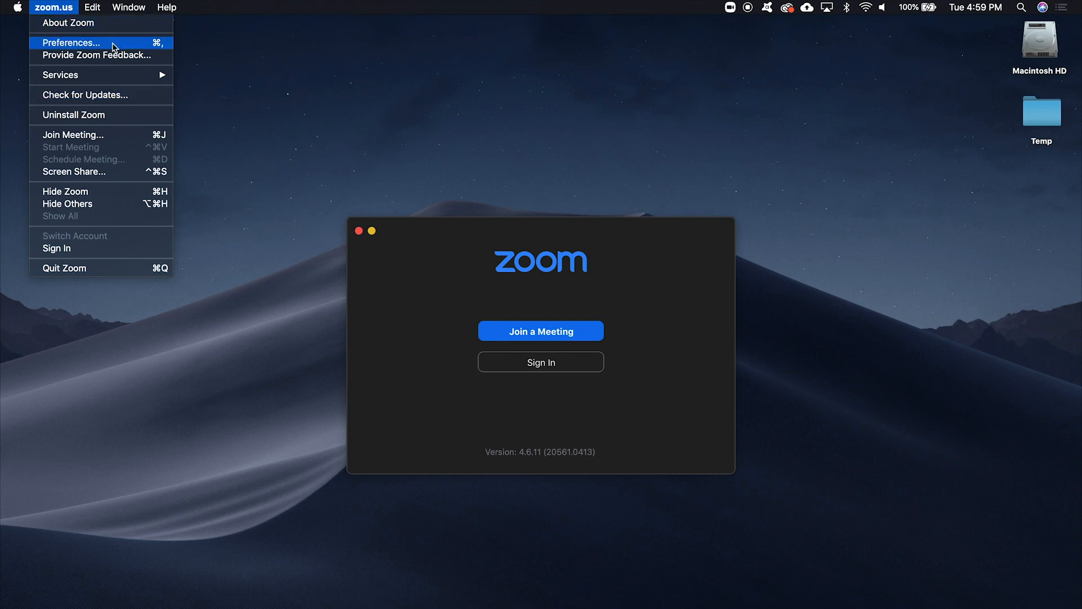
{"action": "left_click", "coordinate": [69, 42]}
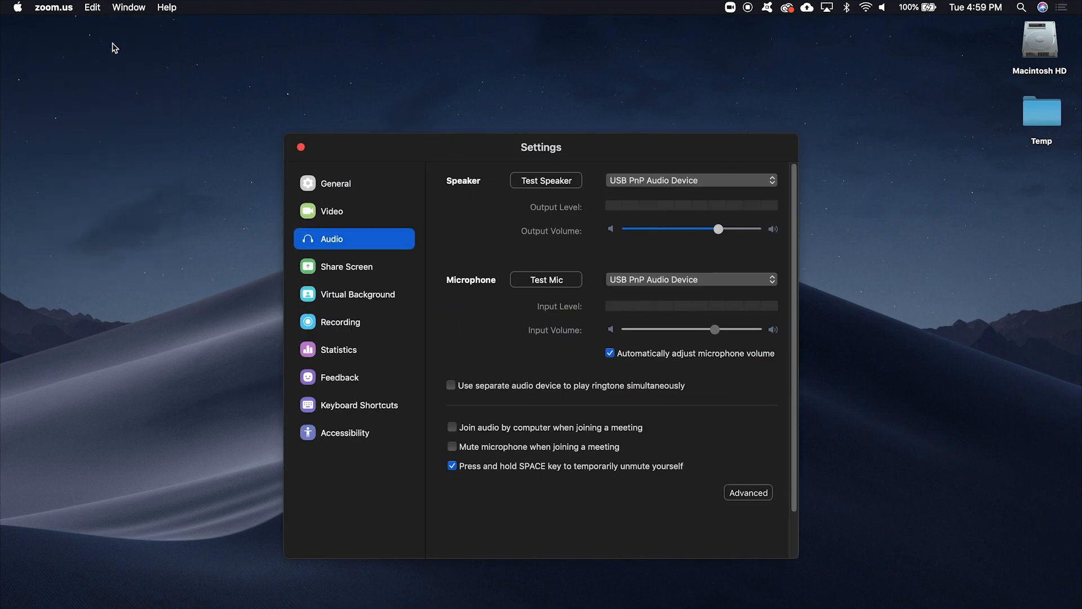
{"action": "left_click", "coordinate": [357, 294]}
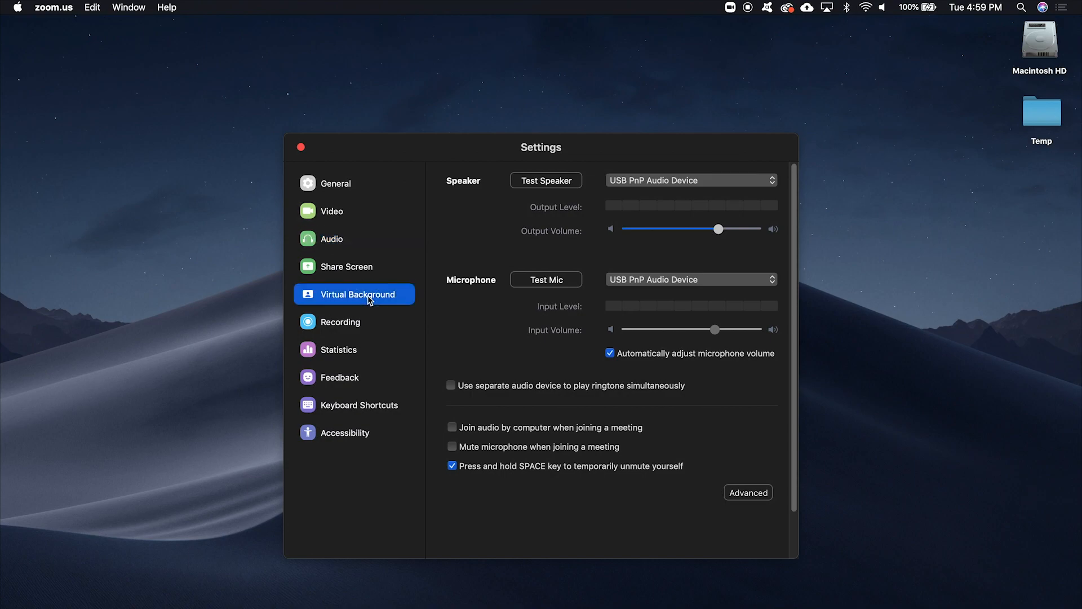
{"action": "left_click", "coordinate": [354, 294]}
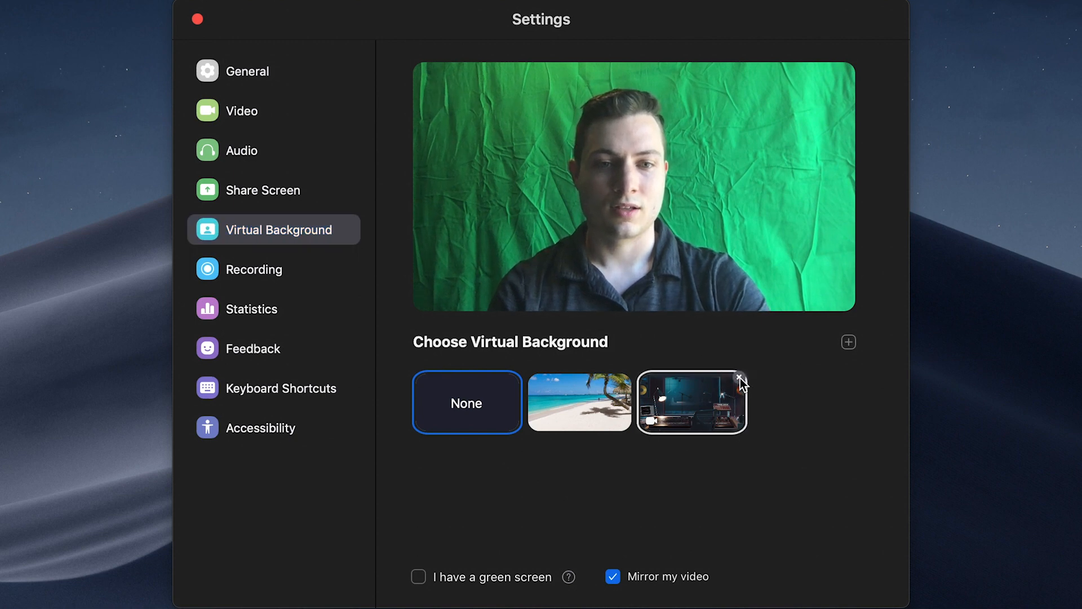
- Delete the studio background thumbnail and begin adding a new background
{"action": "left_click", "coordinate": [739, 378]}
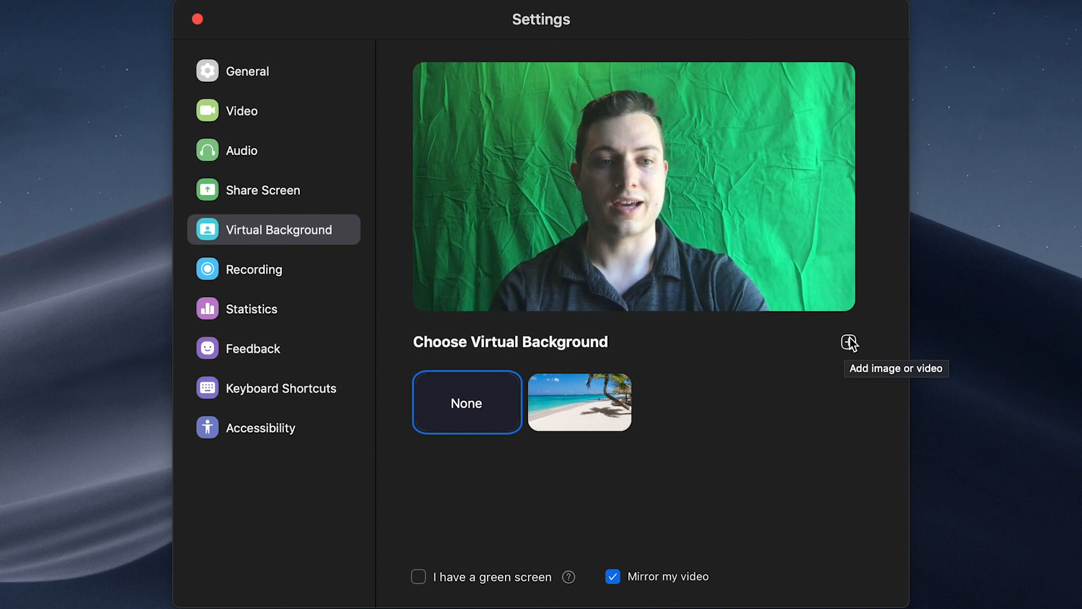
{"action": "left_click", "coordinate": [848, 342]}
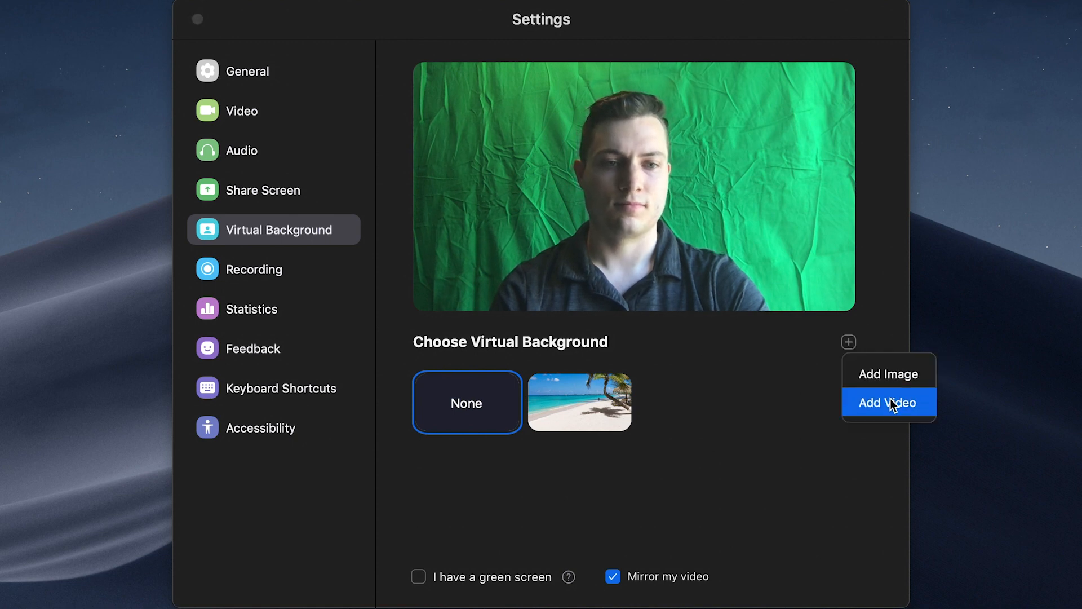
- Add the video 'Render - blank_1.mp4' from Movies as the virtual background
{"action": "left_click", "coordinate": [888, 402]}
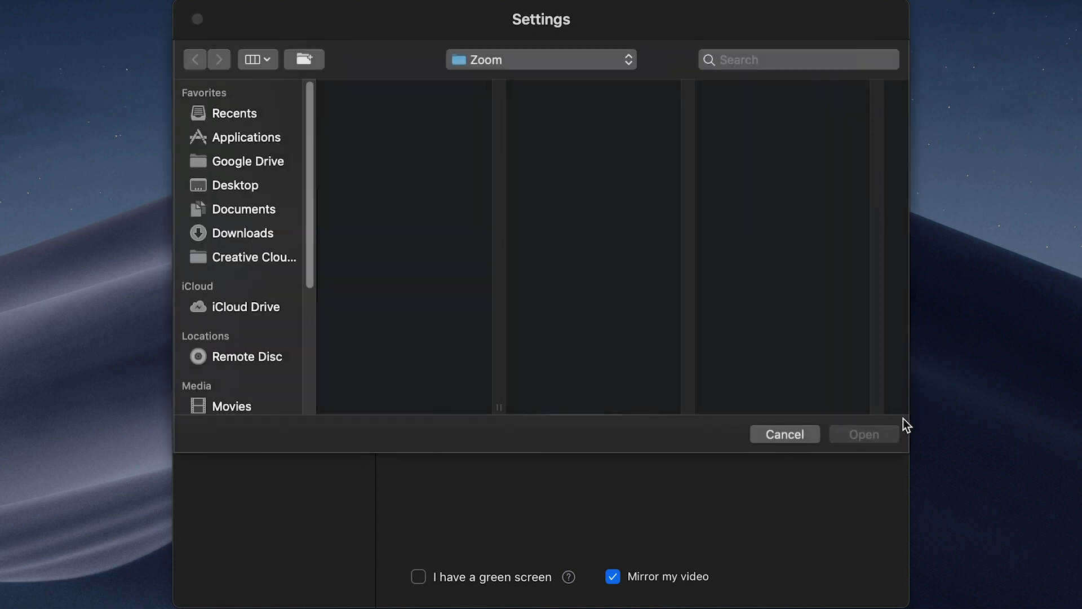
{"action": "left_click", "coordinate": [232, 406]}
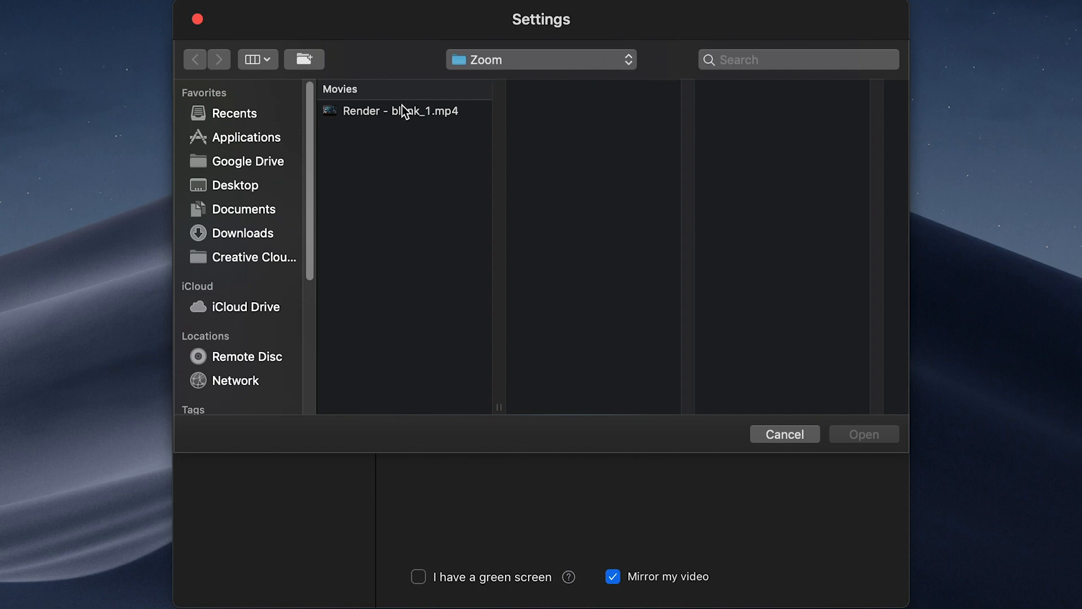
{"action": "left_click", "coordinate": [400, 110]}
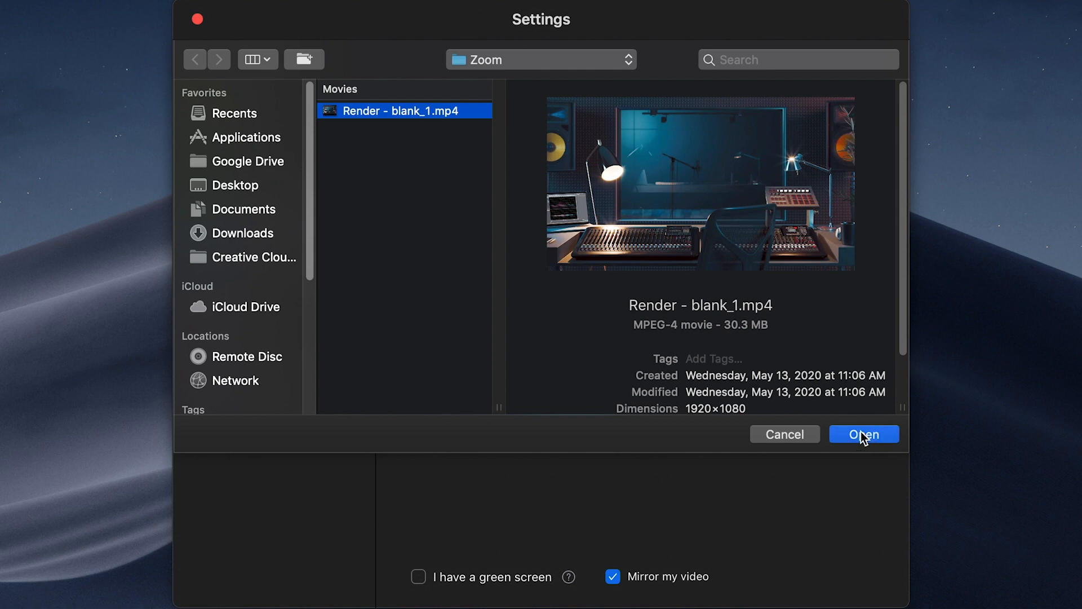
{"action": "left_click", "coordinate": [863, 434]}
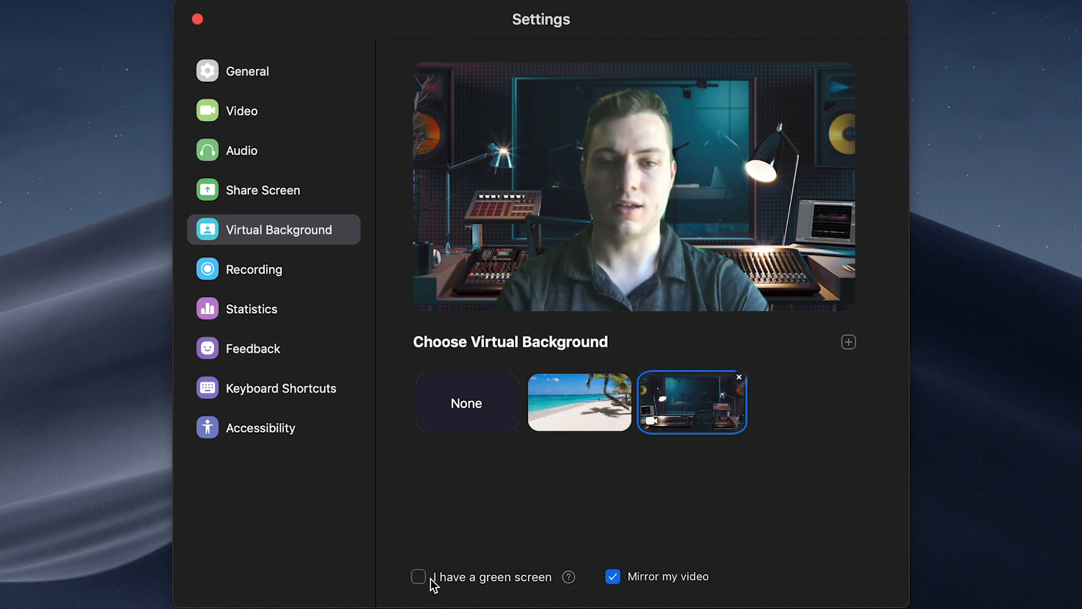
- Enable 'I have a green screen' for the studio video background
{"action": "left_click", "coordinate": [419, 576]}
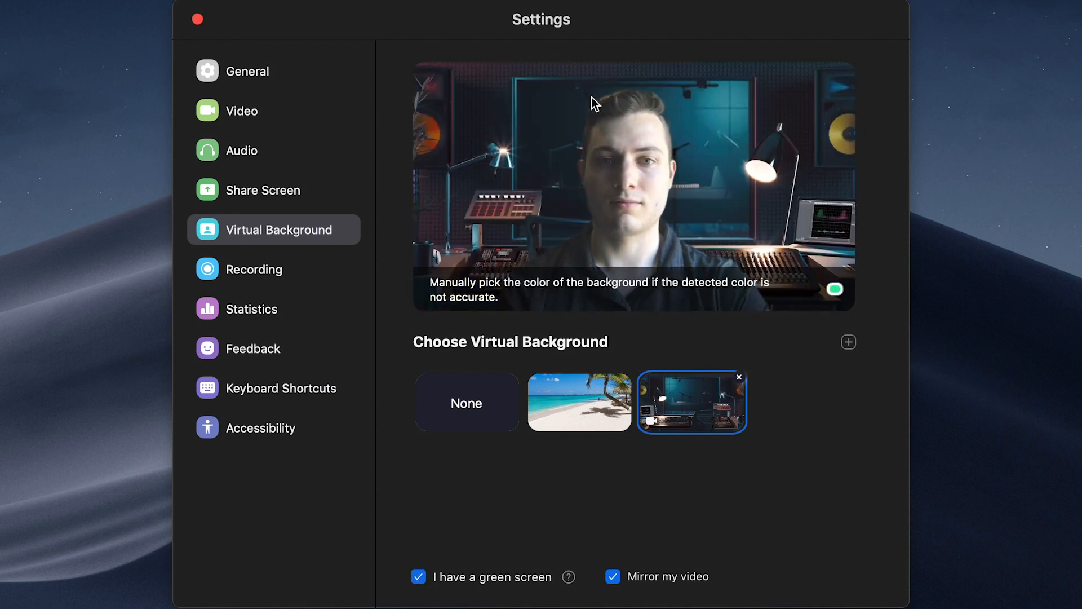
{"action": "mouse_move", "coordinate": [784, 250]}
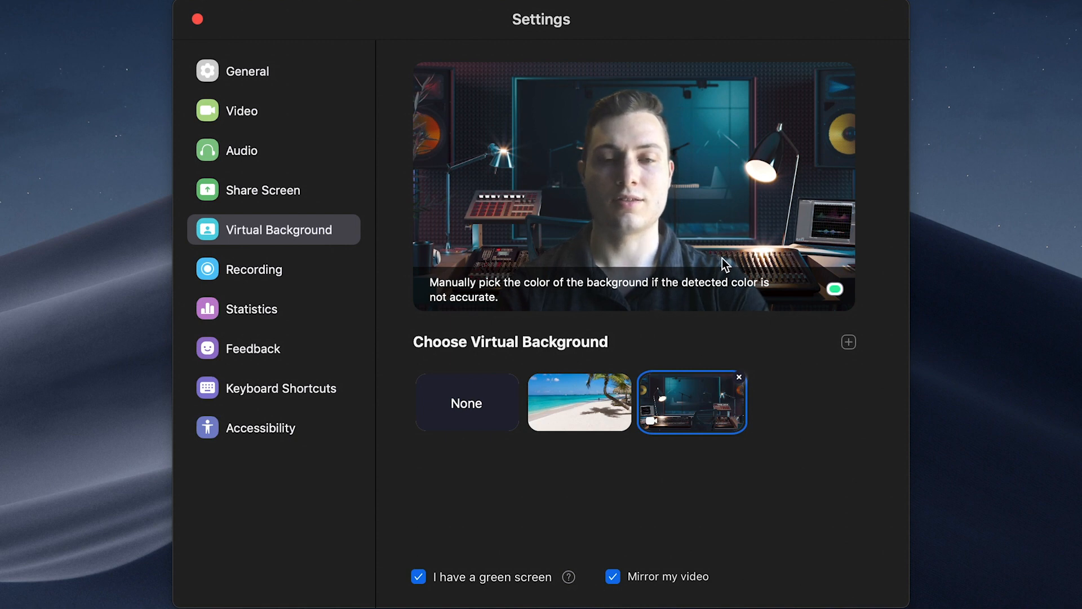
{"action": "mouse_move", "coordinate": [724, 169]}
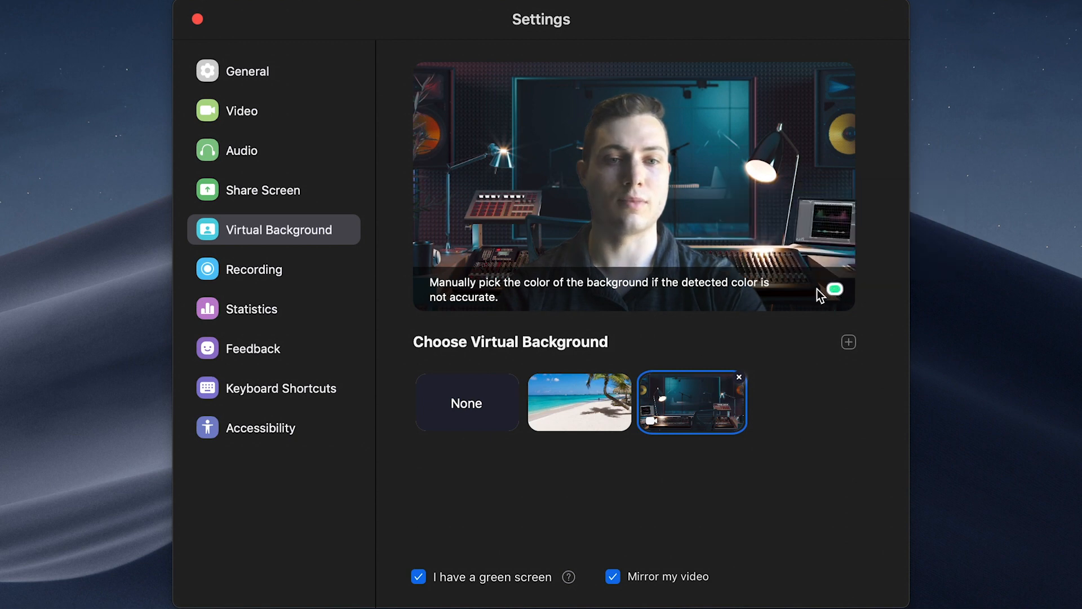
{"action": "mouse_move", "coordinate": [836, 288]}
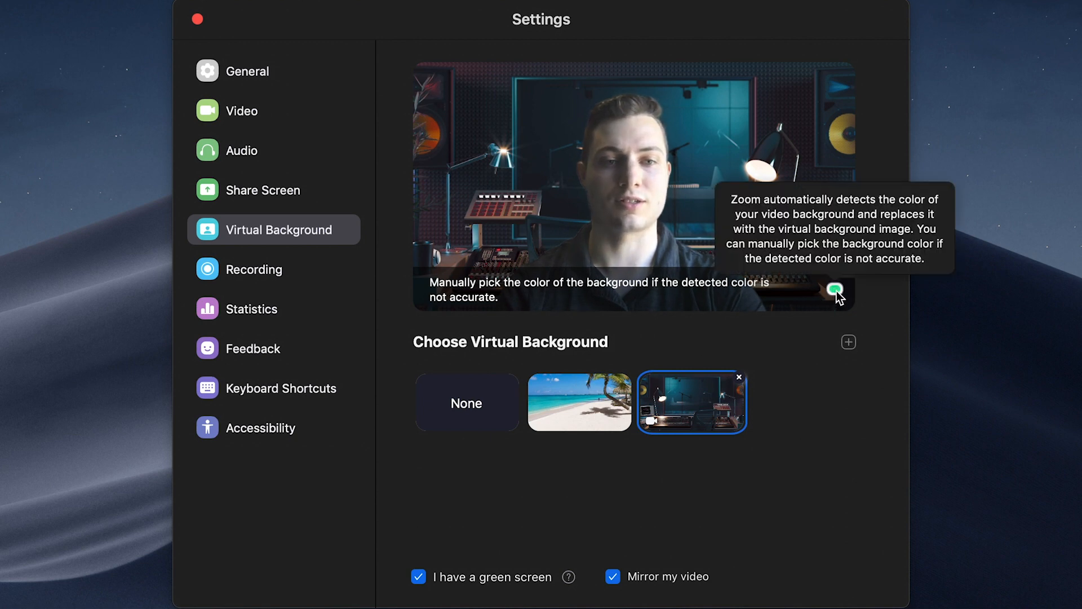
- Switch to manual background colour picking from the preview's colour swatch
{"action": "left_click", "coordinate": [834, 289]}
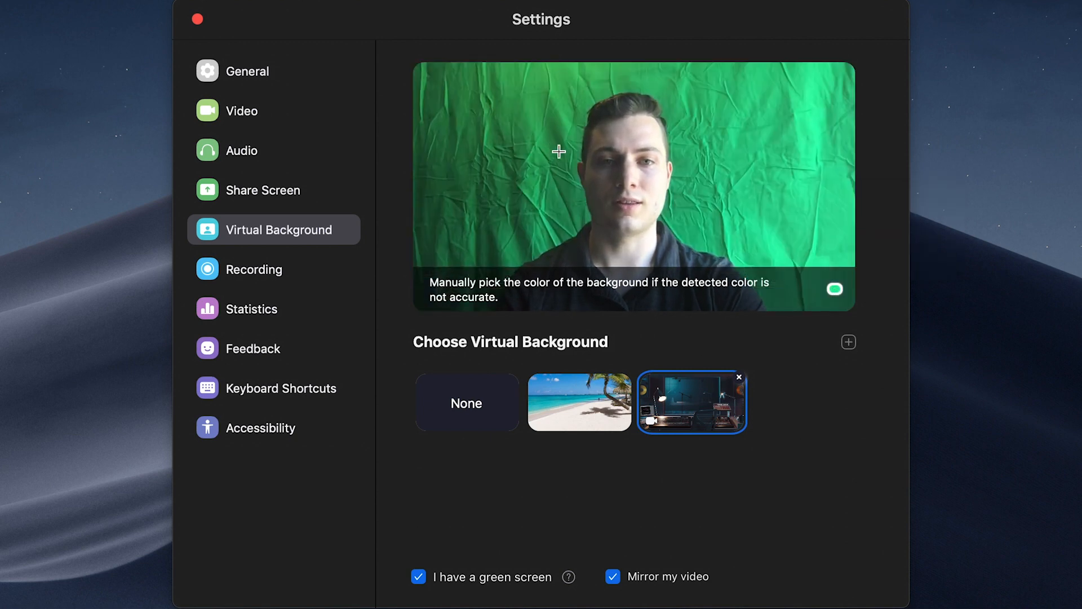
{"action": "mouse_move", "coordinate": [714, 81]}
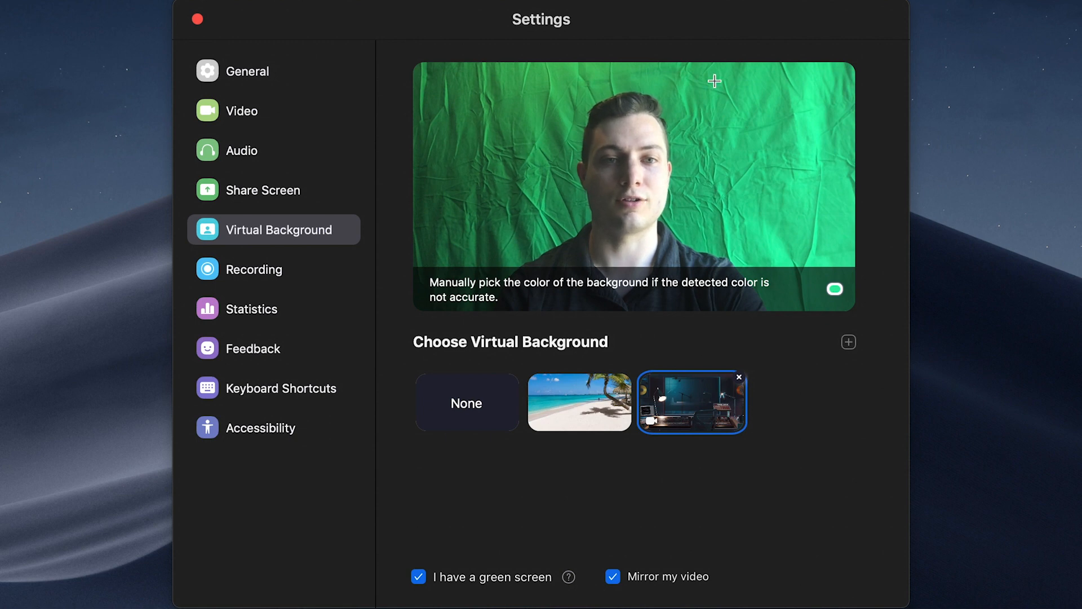